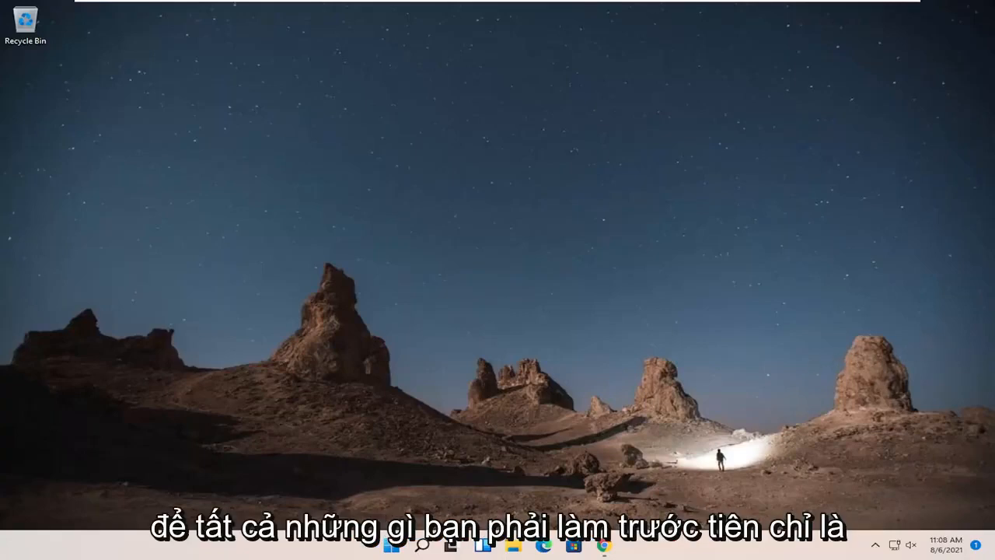
# Launch a new Google Chrome window from the taskbar and maximize it
pyautogui.rightClick(604, 546)
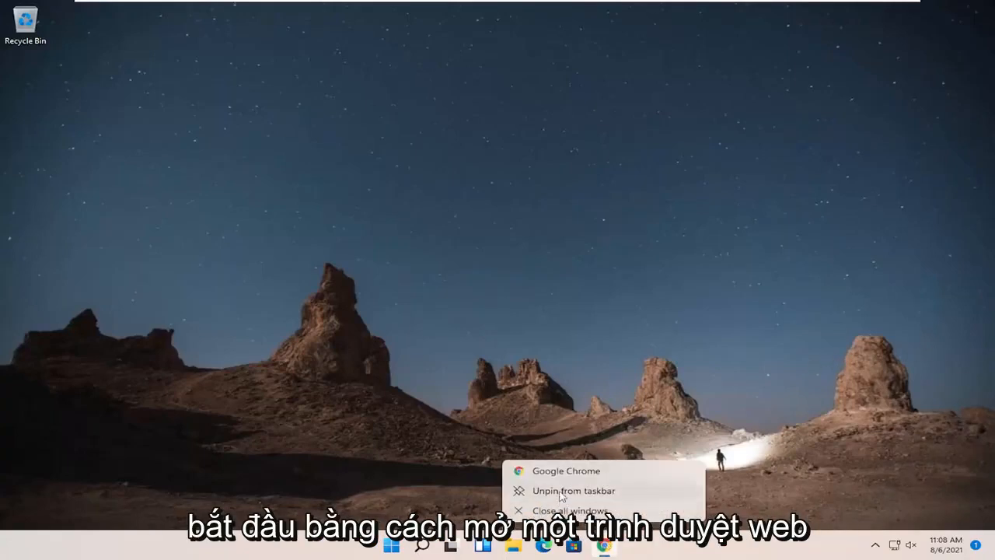
pyautogui.click(566, 470)
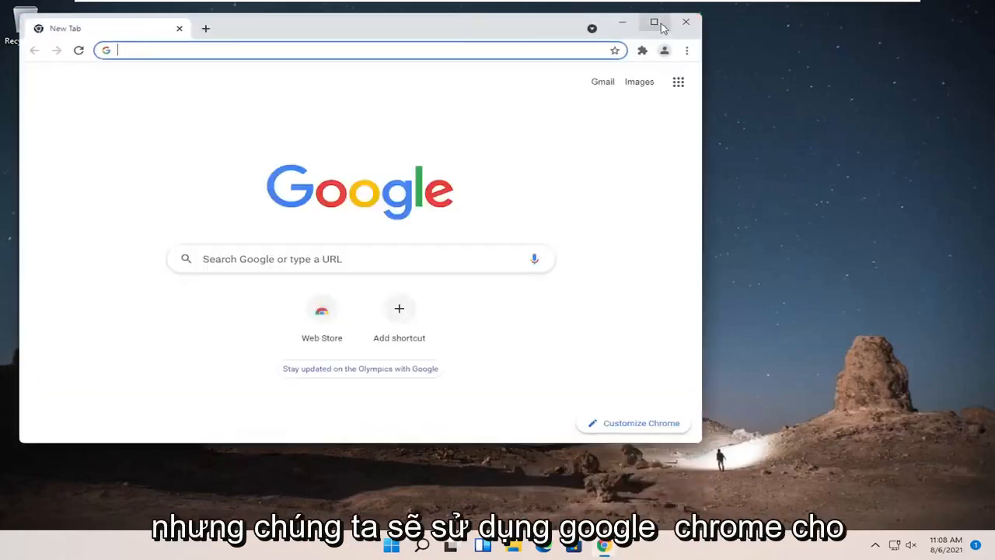
pyautogui.click(654, 21)
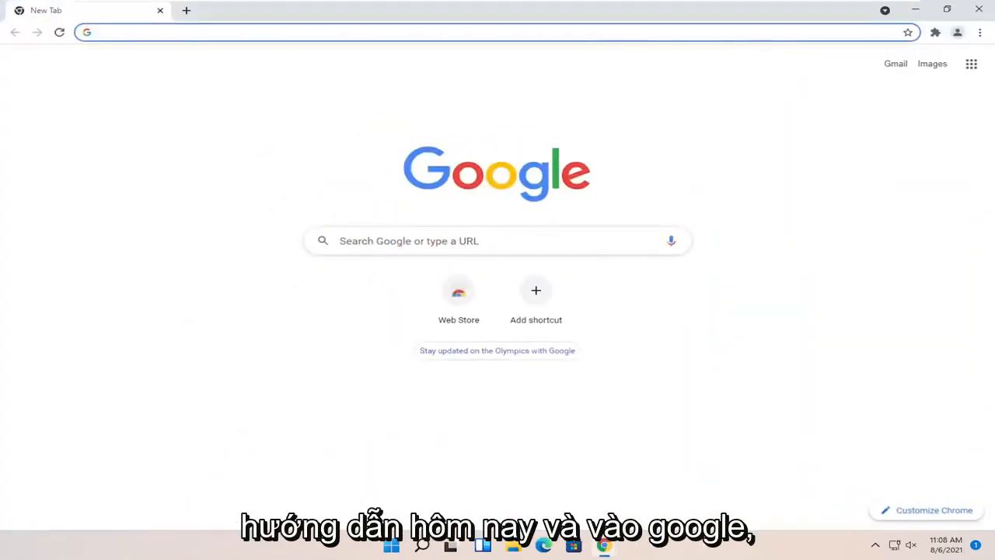
# Search Google for 'msvcp140.dll' from the address bar
pyautogui.write('m')
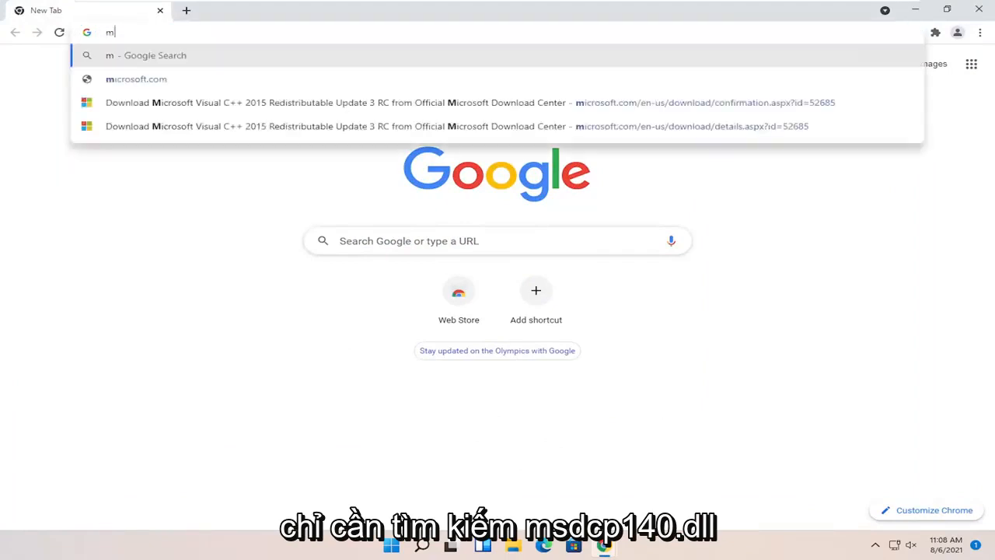
pyautogui.write('svcp140')
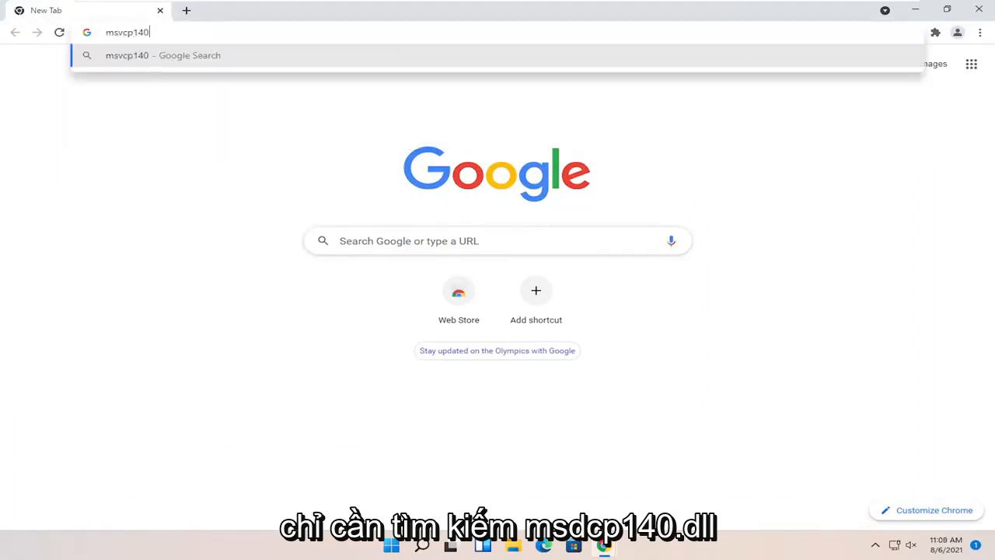
pyautogui.write('.dll&oq=msvcp140.dll&aqs=chrome..69i57.6207j0j7&sourceid=chrome&ie=UTF-8')
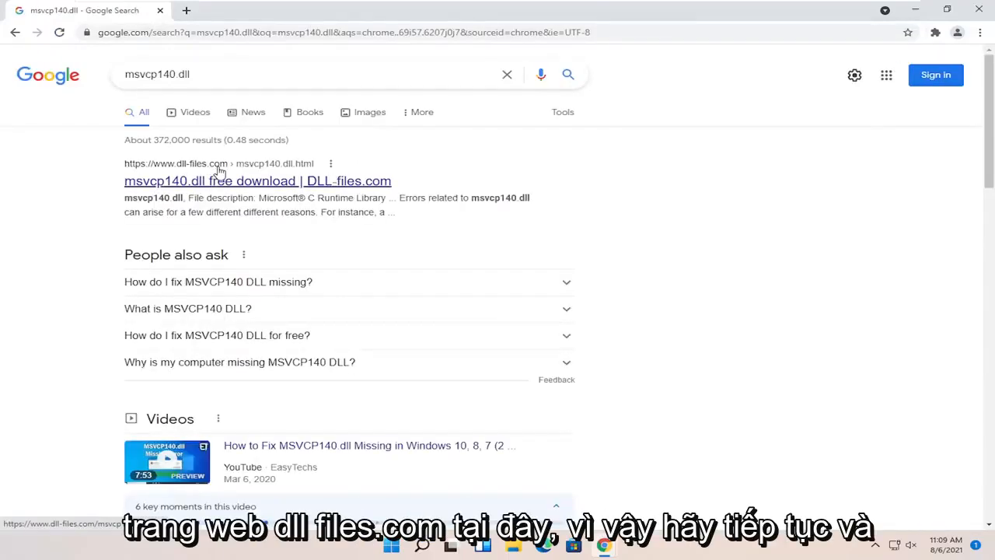
# Open the DLL-files.com result and locate the 64-bit version 14.26.28804.1
pyautogui.click(257, 181)
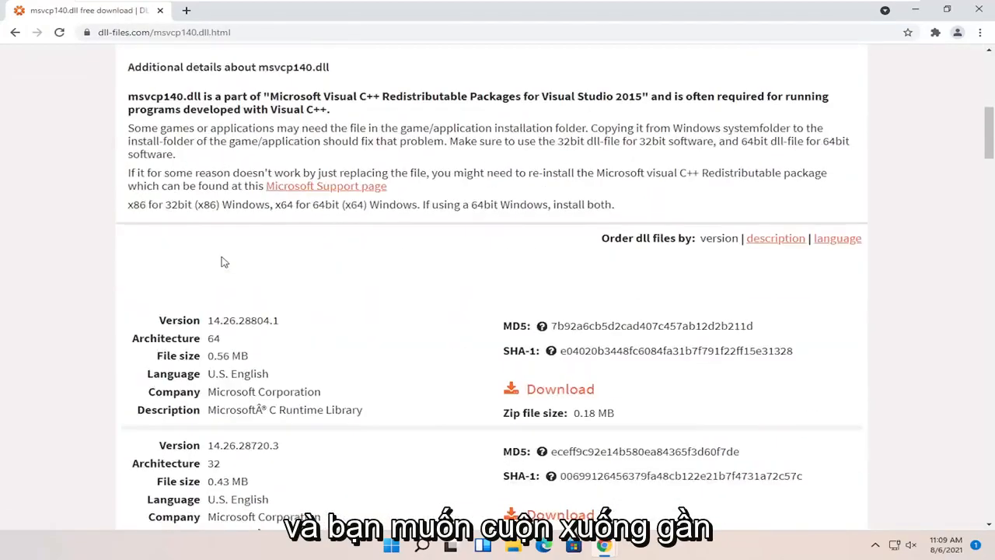
pyautogui.scroll(-3)
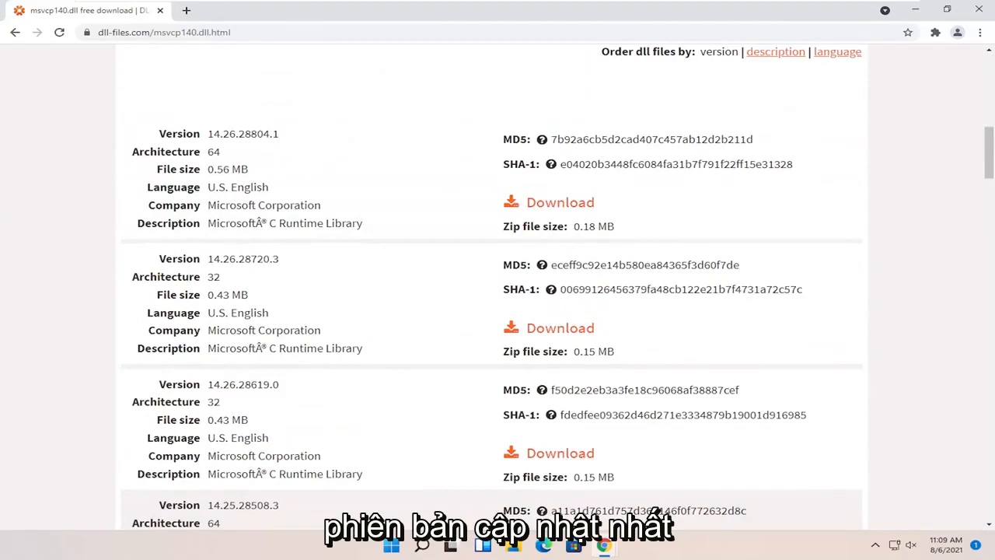
pyautogui.scroll(-3)
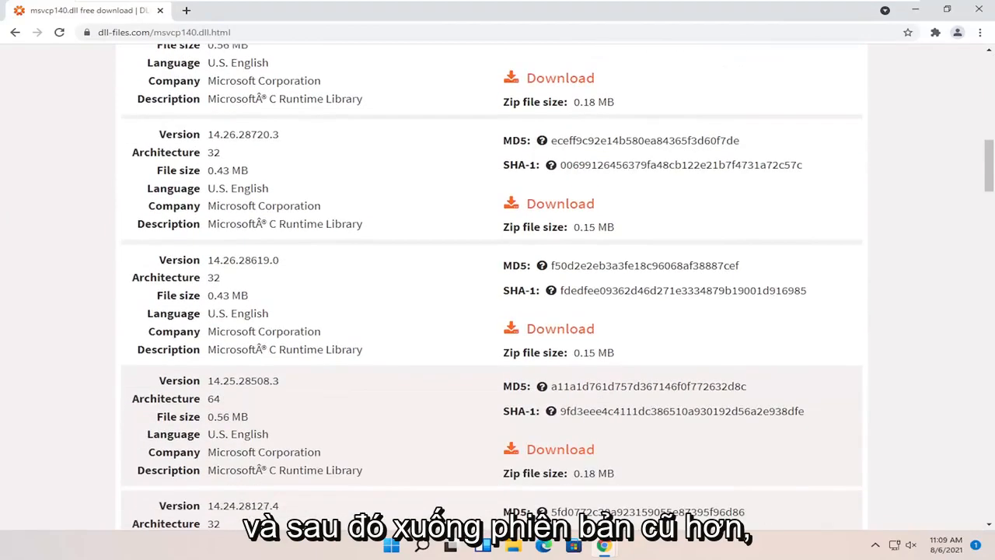
pyautogui.scroll(3)
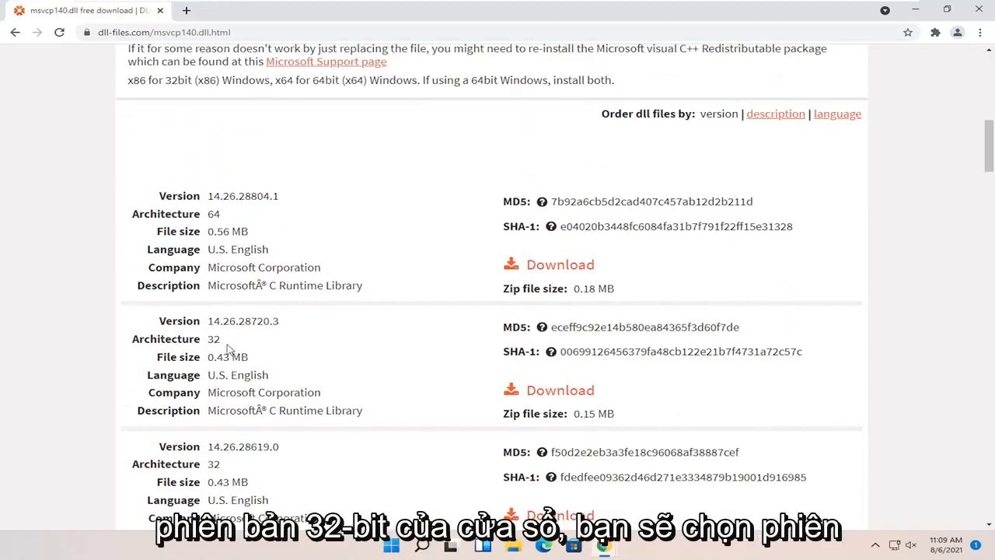
pyautogui.doubleClick(213, 338)
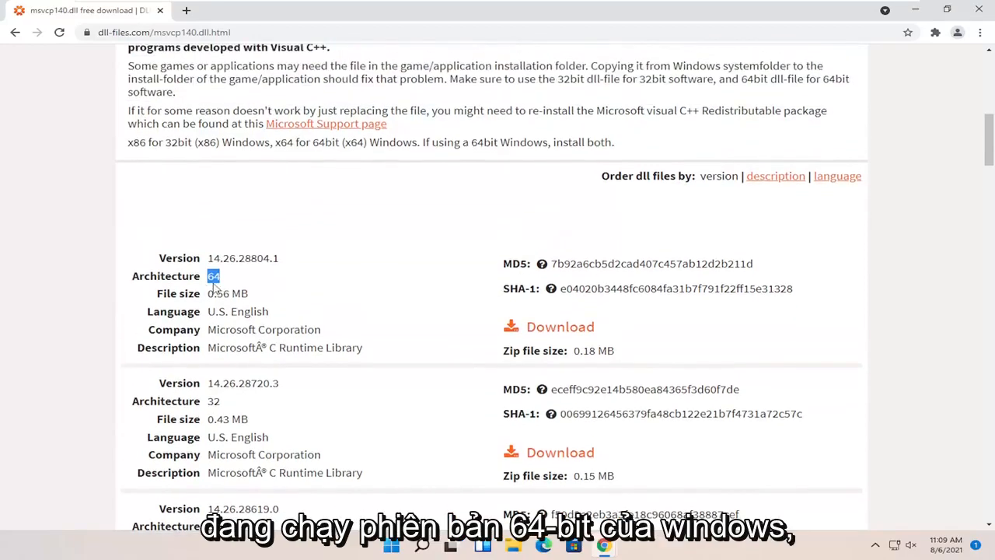
pyautogui.click(213, 276)
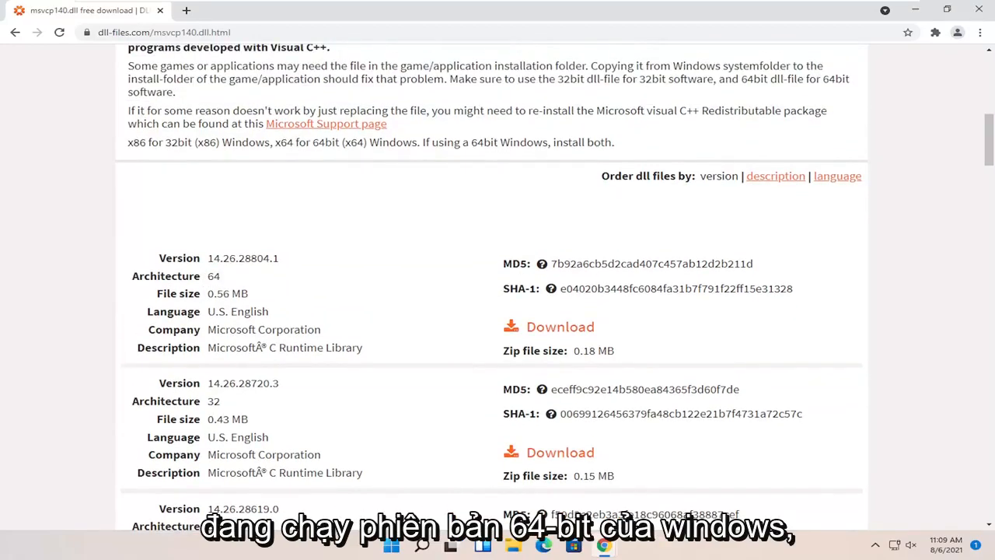
# Download the 64-bit version 14.26.28804.1 and open msvcp140.zip
pyautogui.click(560, 326)
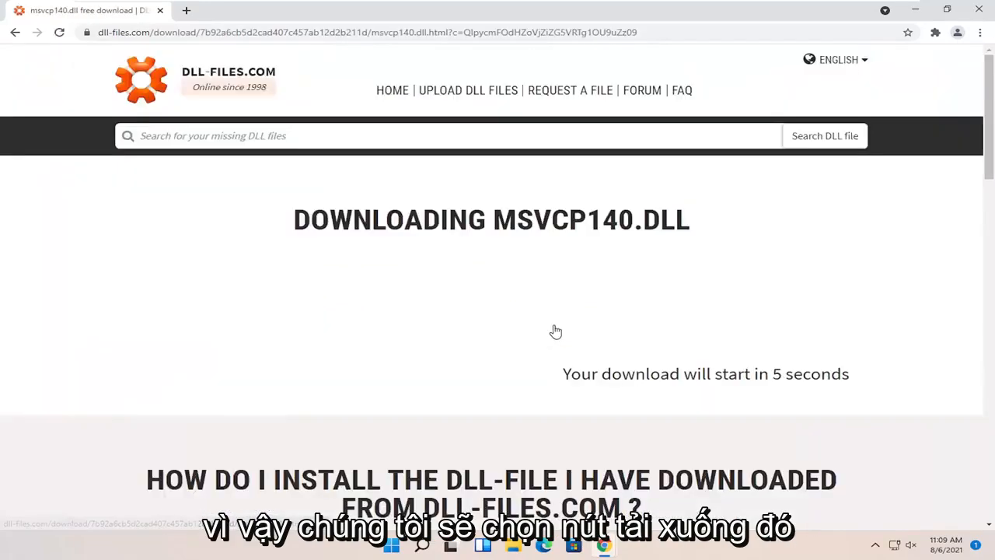
pyautogui.moveTo(539, 348)
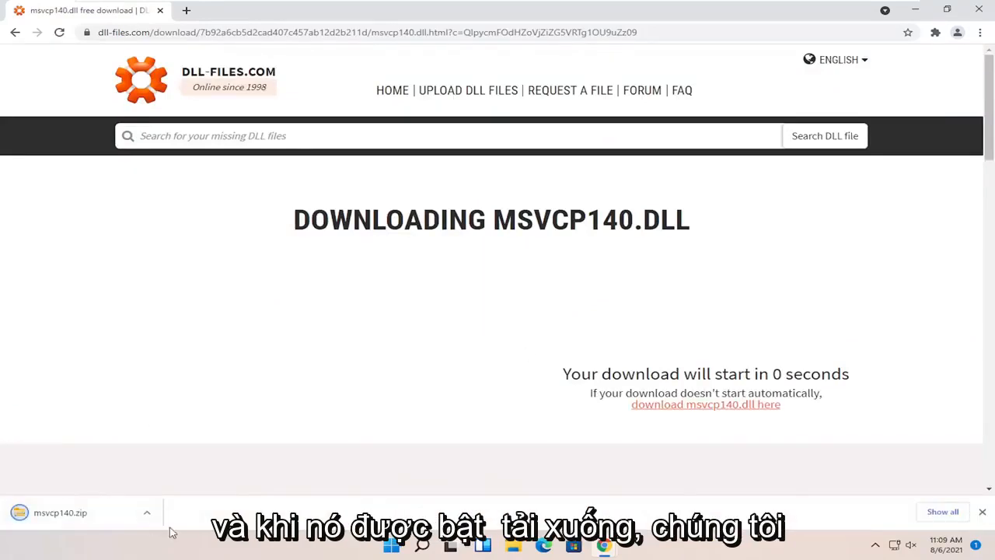
pyautogui.click(147, 513)
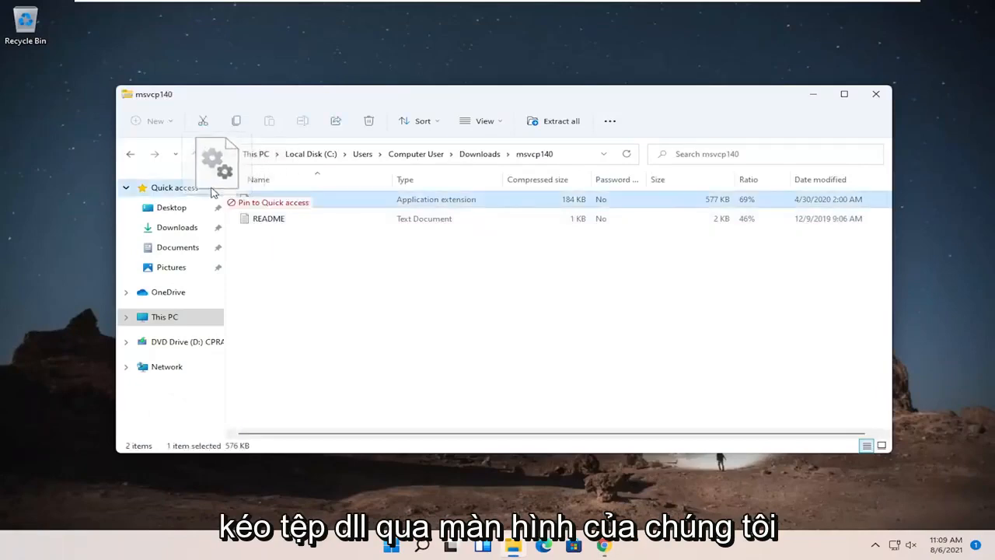
# Drag msvcp140.dll from the zip archive onto the desktop
pyautogui.moveTo(277, 199); pyautogui.dragTo(25, 84)
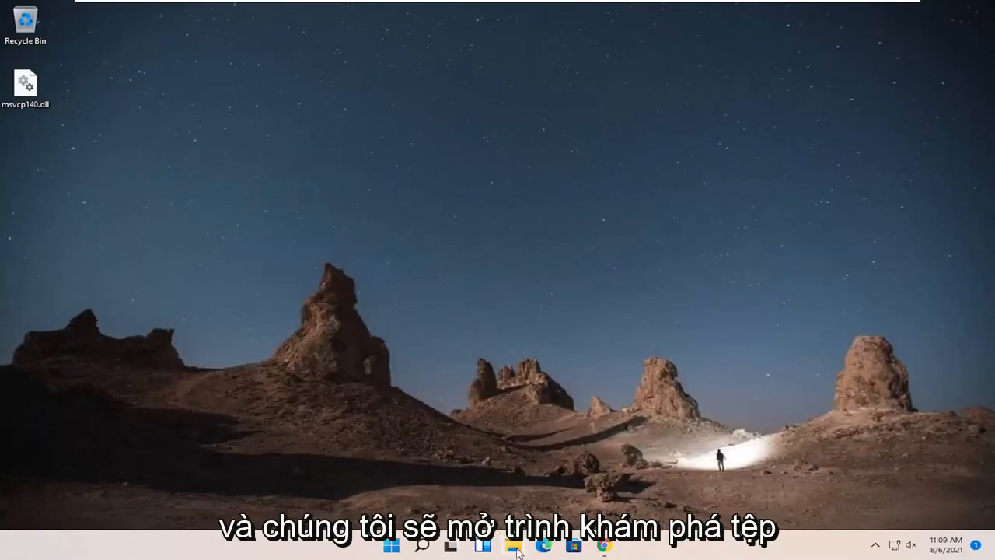
# Navigate File Explorer through This PC and Local Disk (C:) into the Windows folder
pyautogui.click(512, 544)
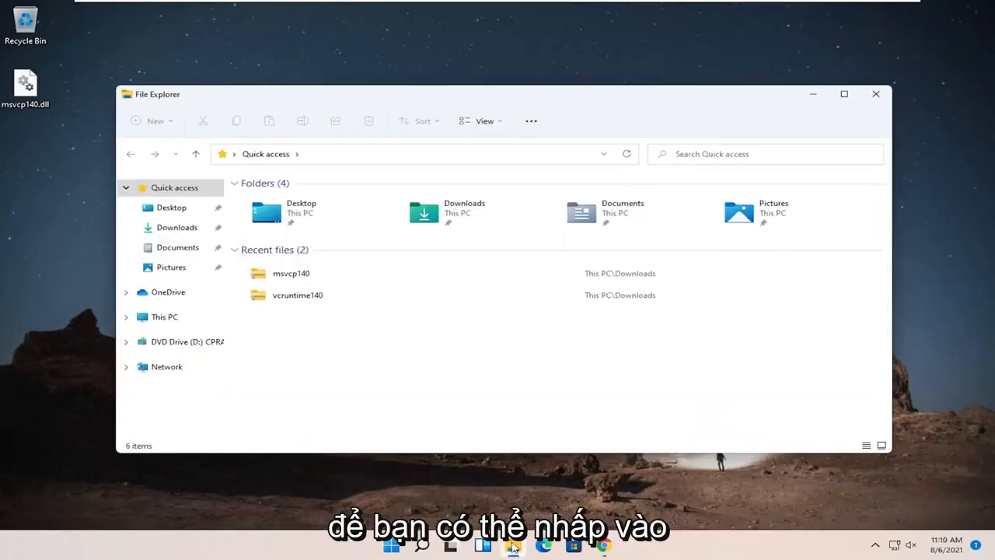
pyautogui.moveTo(512, 545)
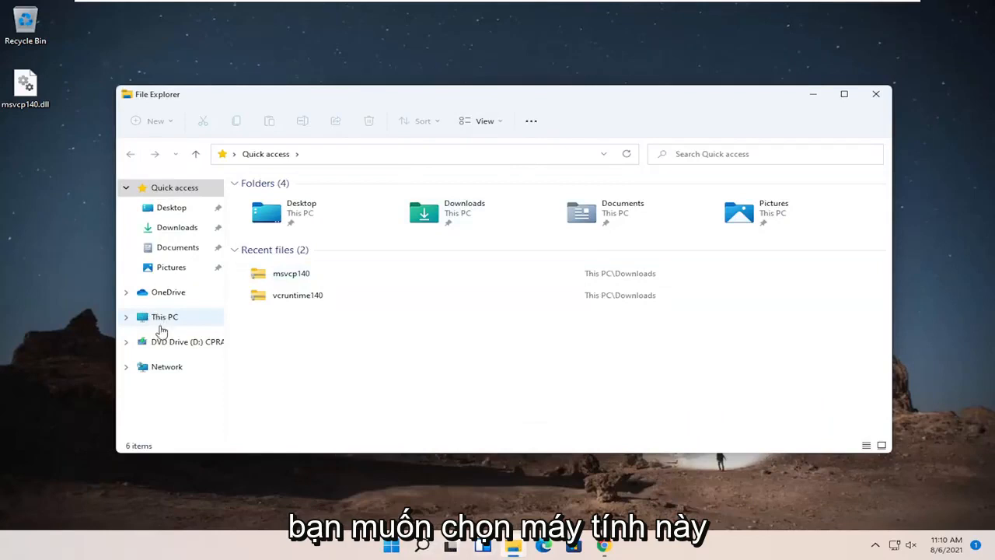
pyautogui.click(164, 316)
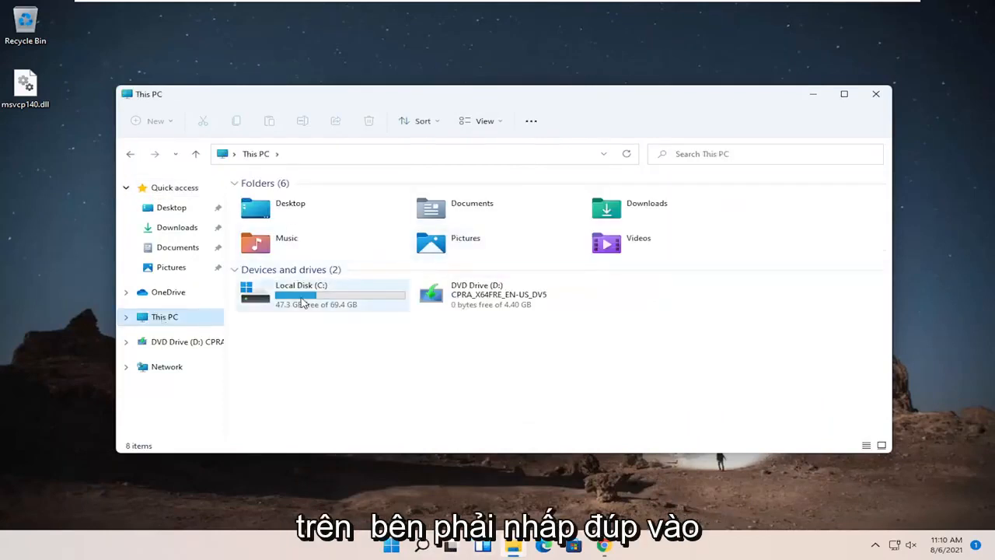
pyautogui.moveTo(257, 297)
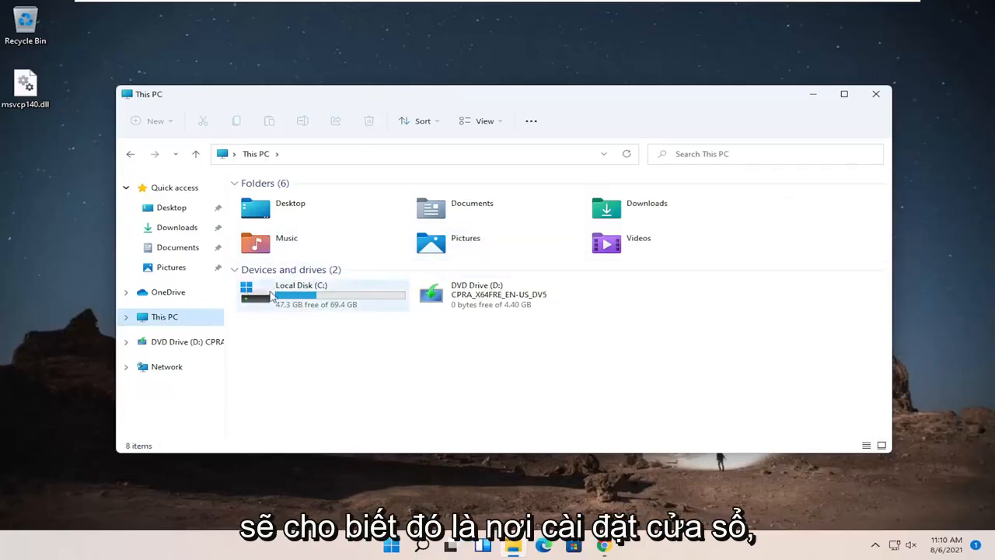
pyautogui.doubleClick(301, 294)
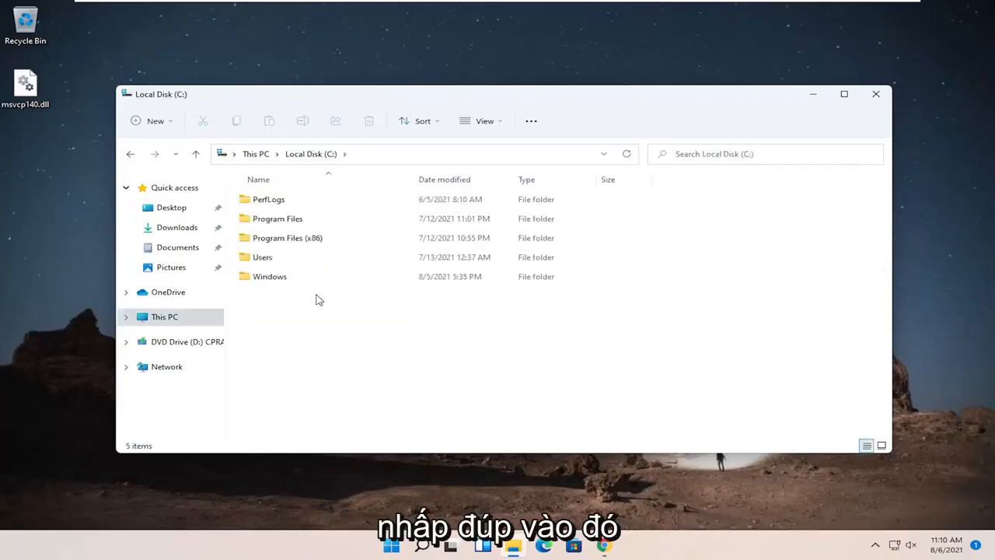
pyautogui.doubleClick(269, 276)
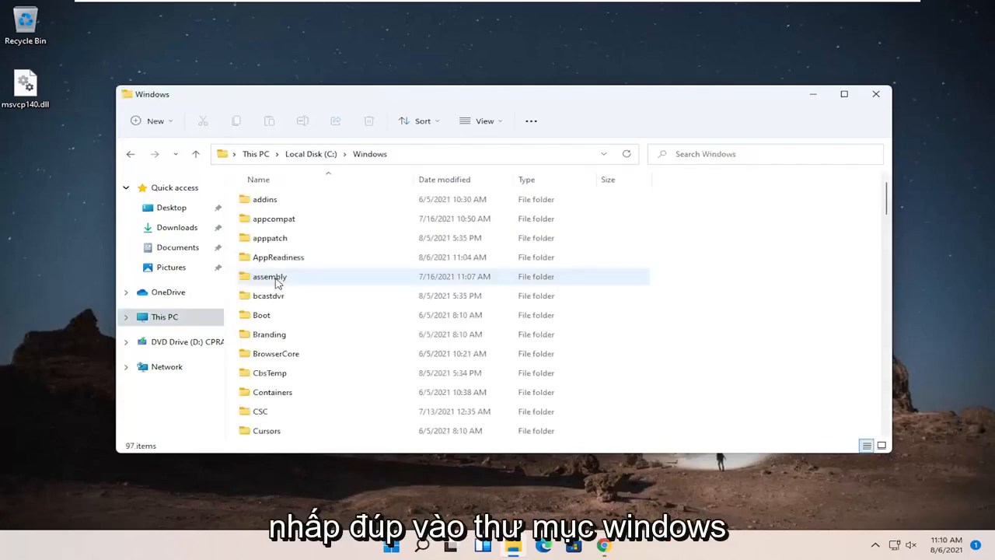
pyautogui.scroll(-3)
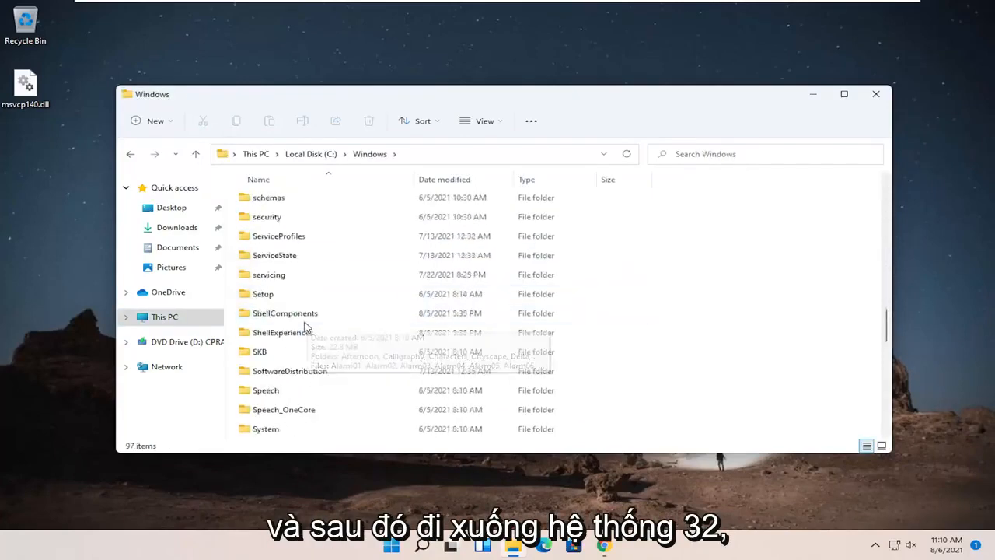
pyautogui.scroll(-3)
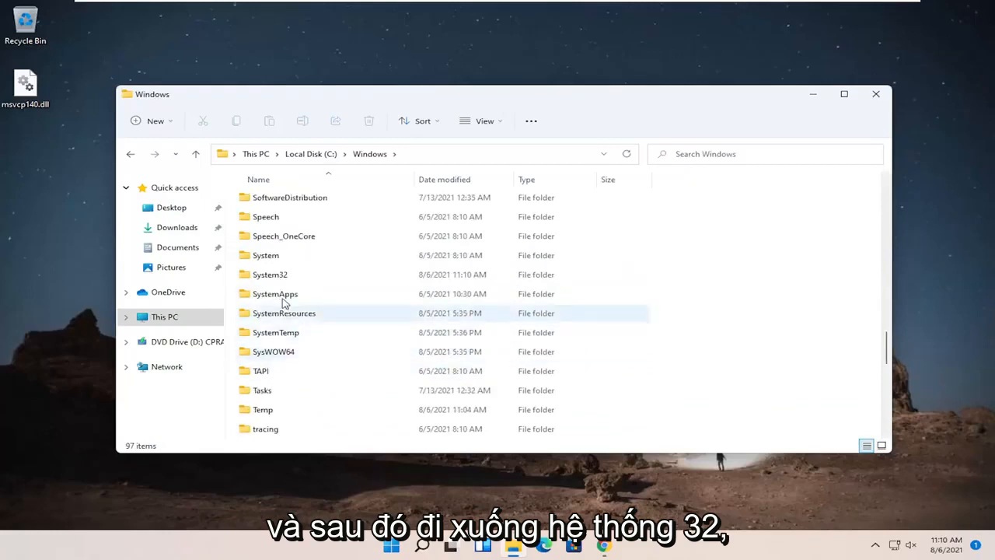
# Select and open the System32 folder in C:\Windows
pyautogui.click(270, 331)
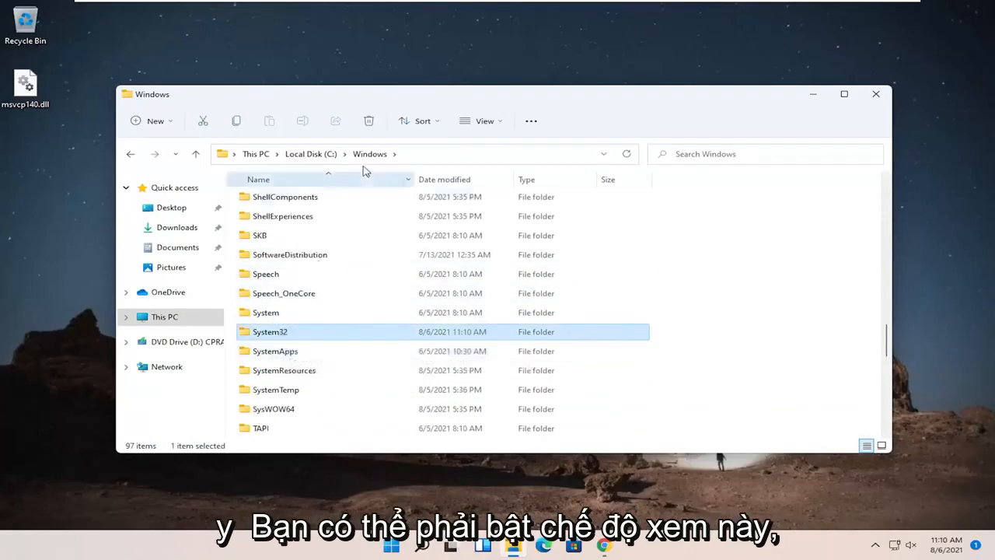
pyautogui.click(484, 121)
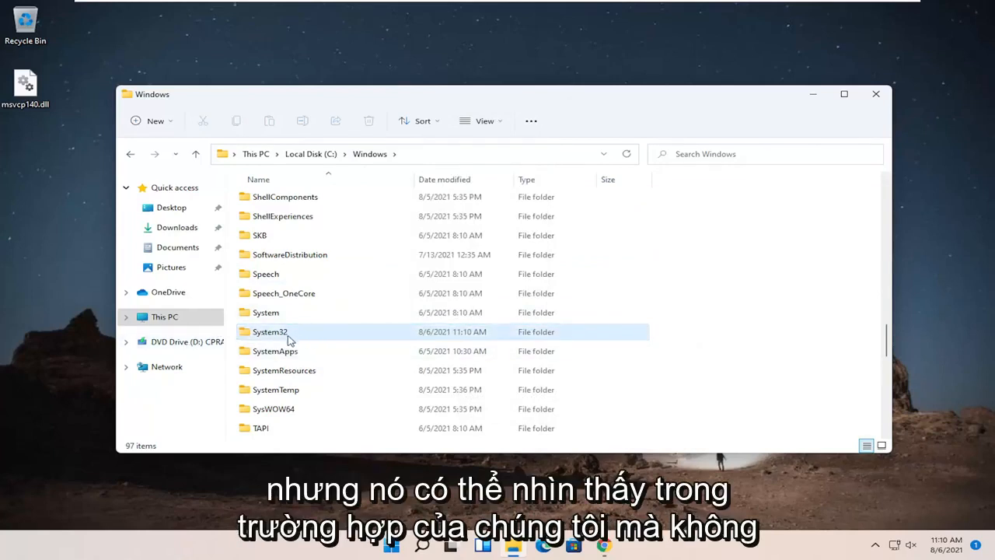
pyautogui.moveTo(270, 331)
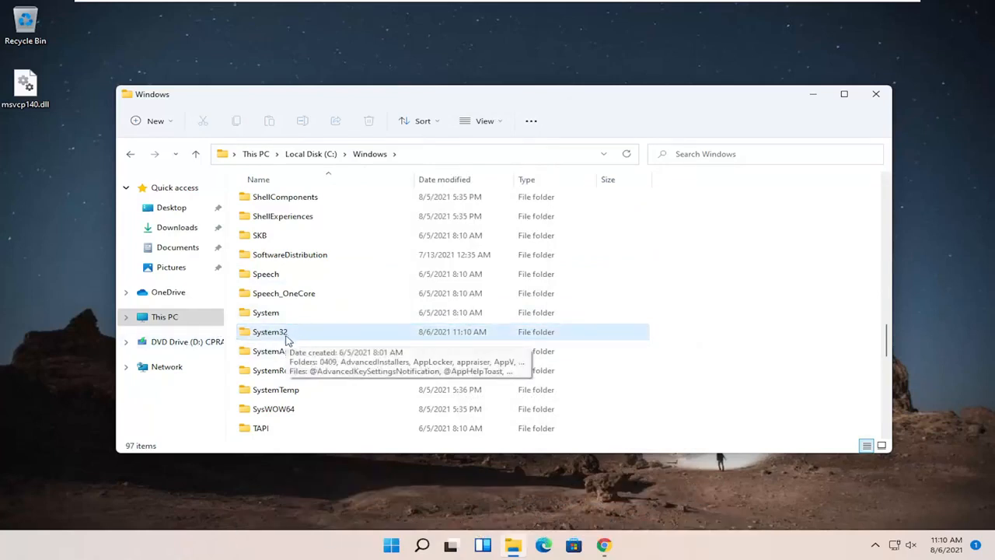
pyautogui.doubleClick(269, 331)
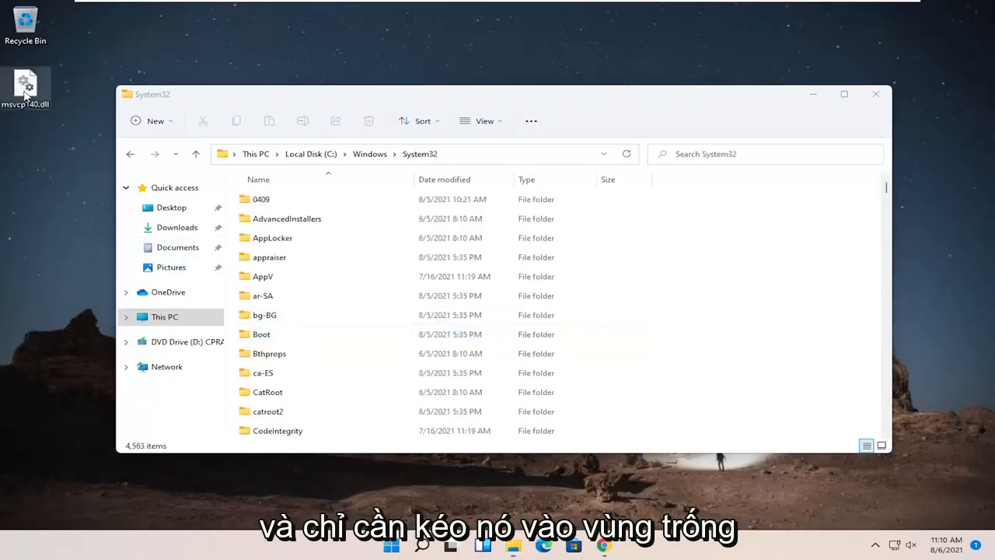
# Drop msvcp140.dll into System32, replace the existing file, and close the window
pyautogui.moveTo(26, 85); pyautogui.dragTo(652, 195)
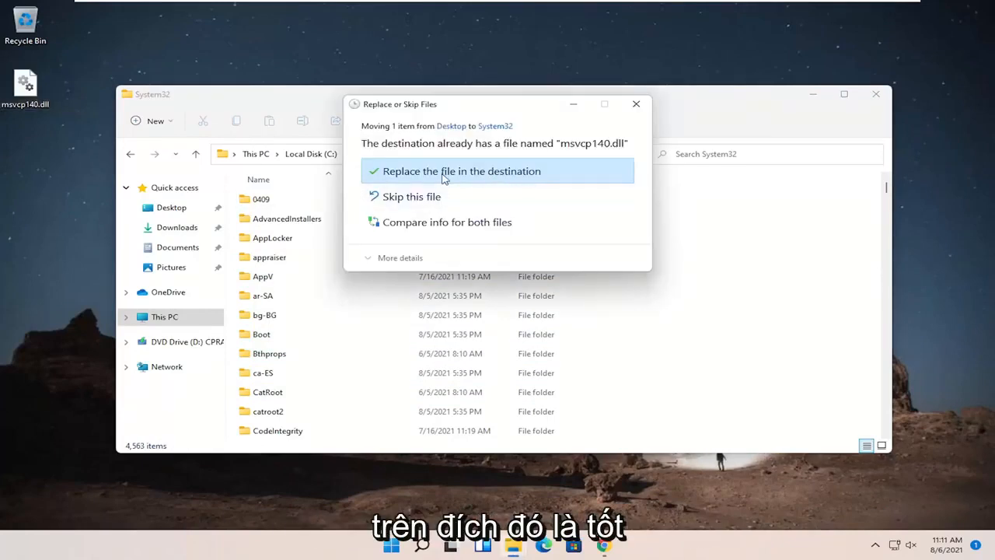
pyautogui.click(461, 171)
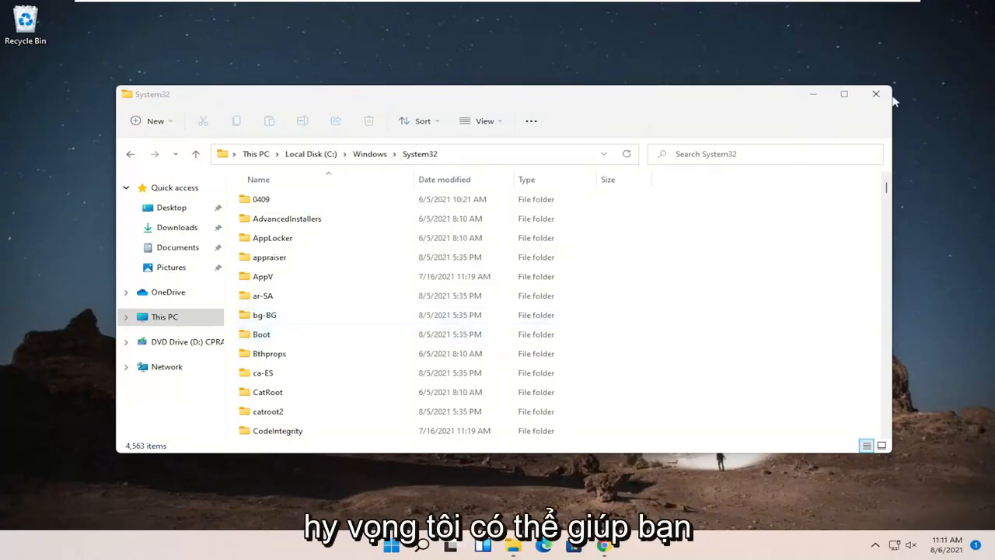
pyautogui.click(876, 94)
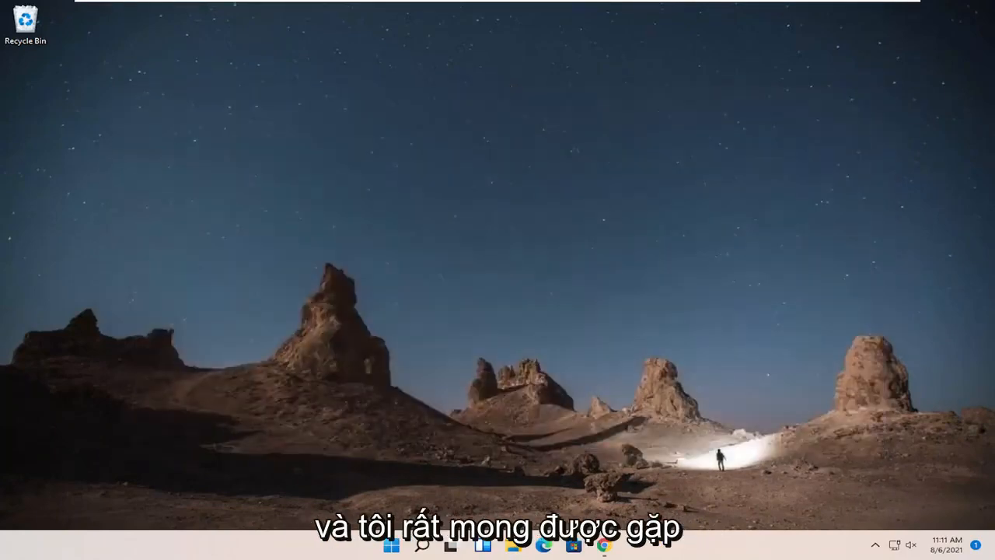